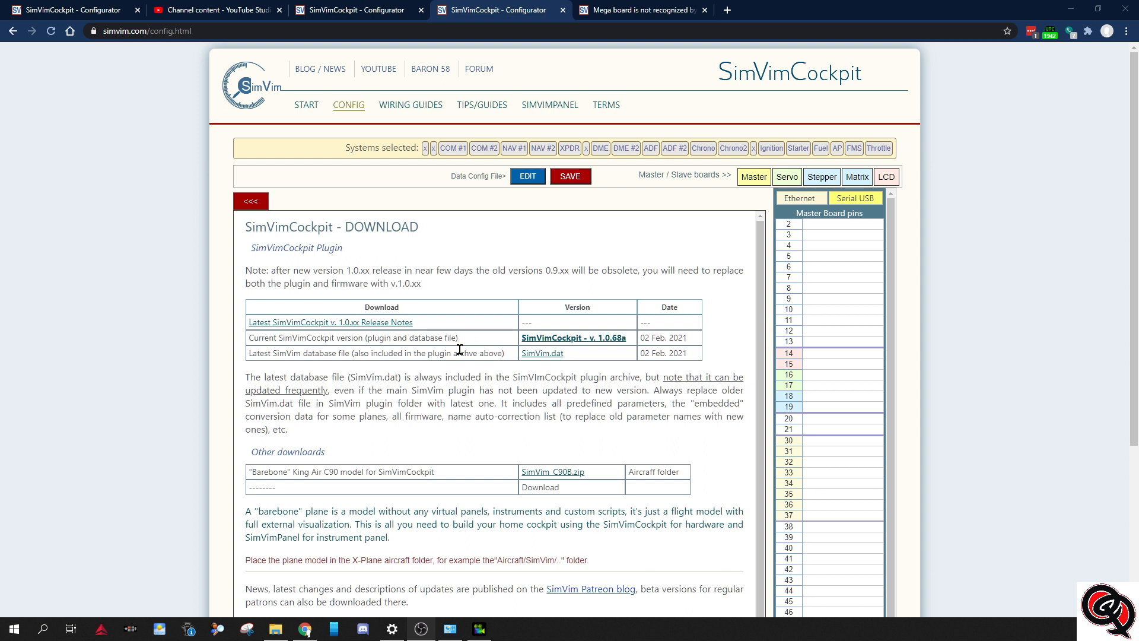
mouse_move(617, 354)
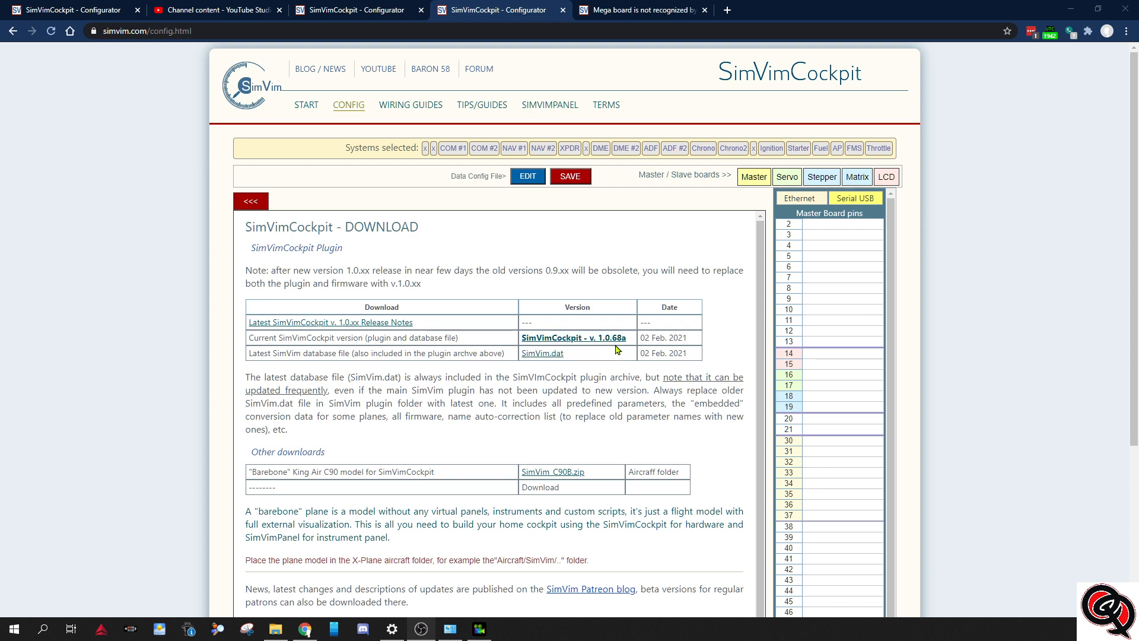
mouse_move(608, 353)
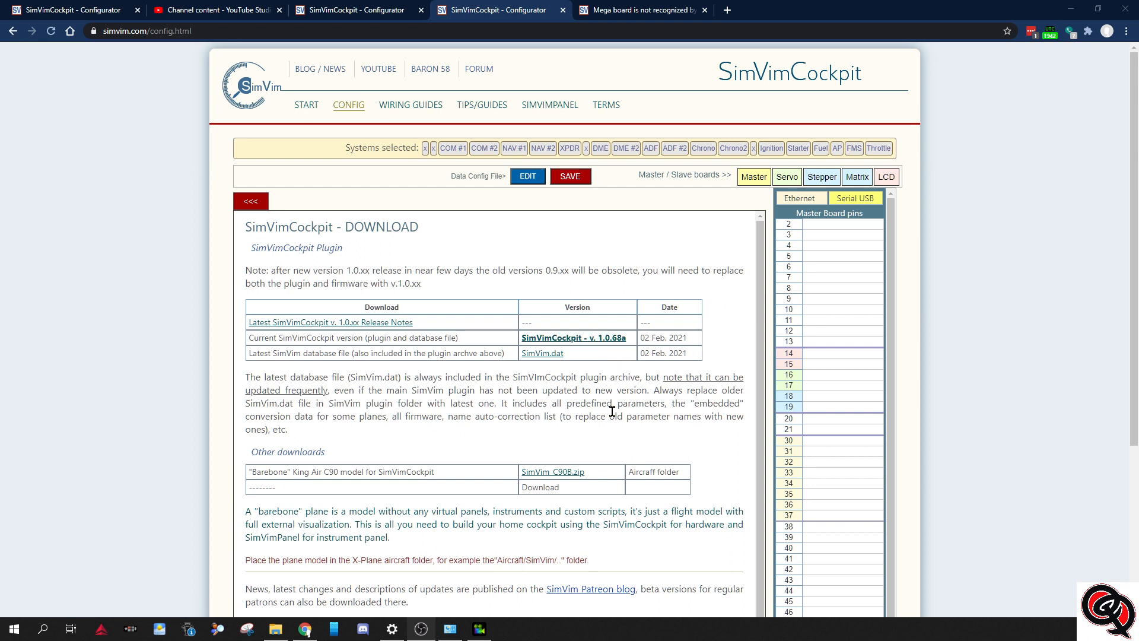
mouse_move(612, 359)
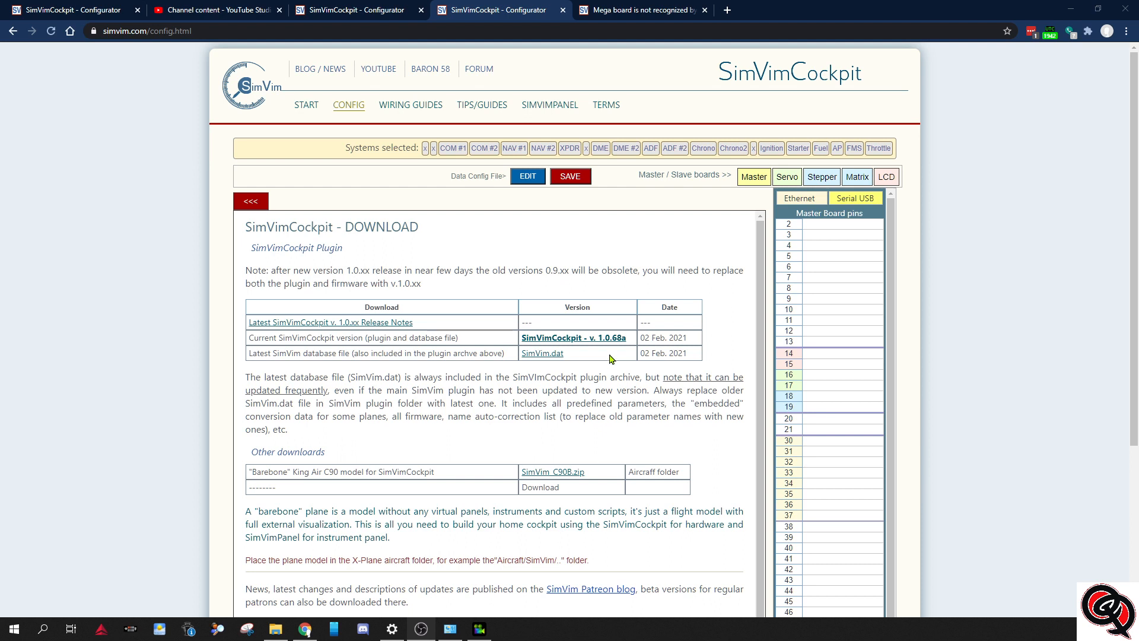
mouse_move(626, 353)
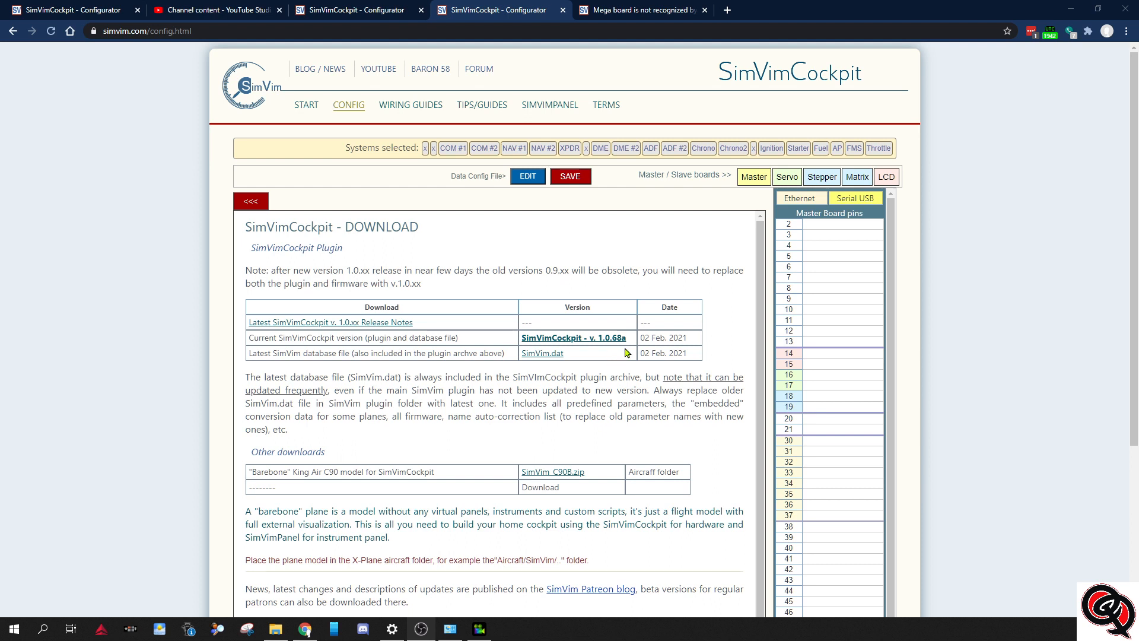
mouse_move(594, 358)
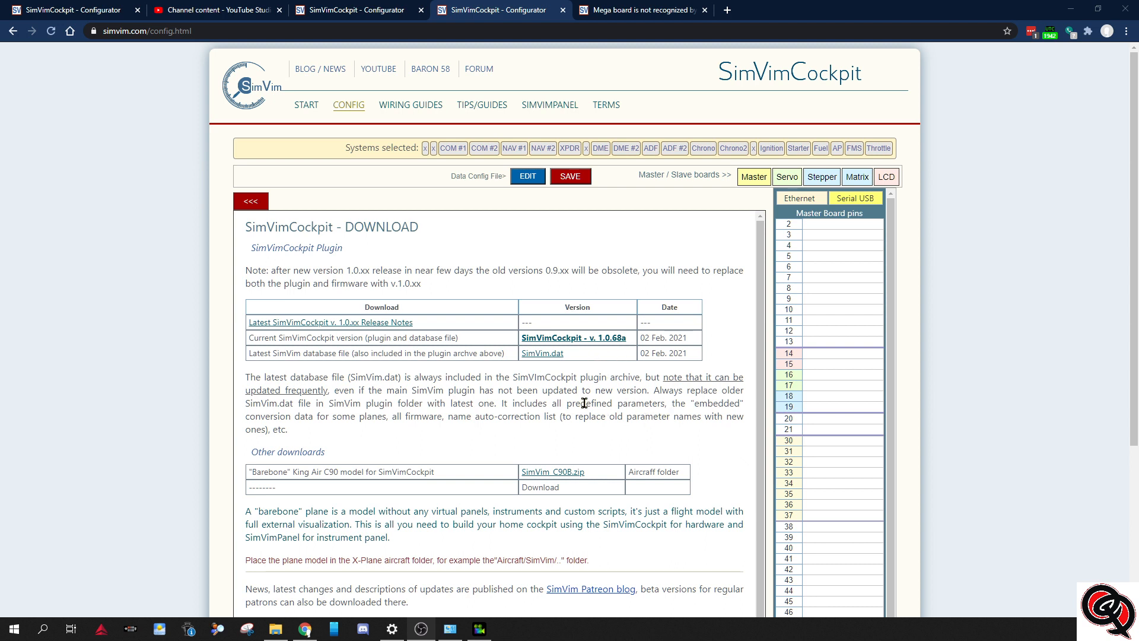
mouse_move(692, 411)
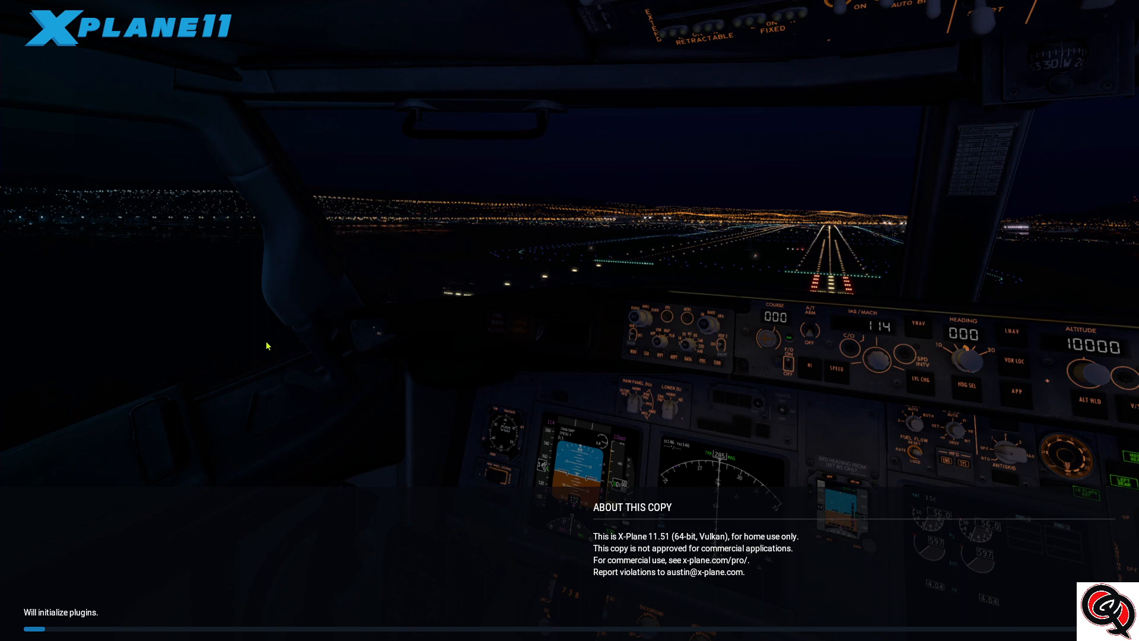
mouse_move(255, 350)
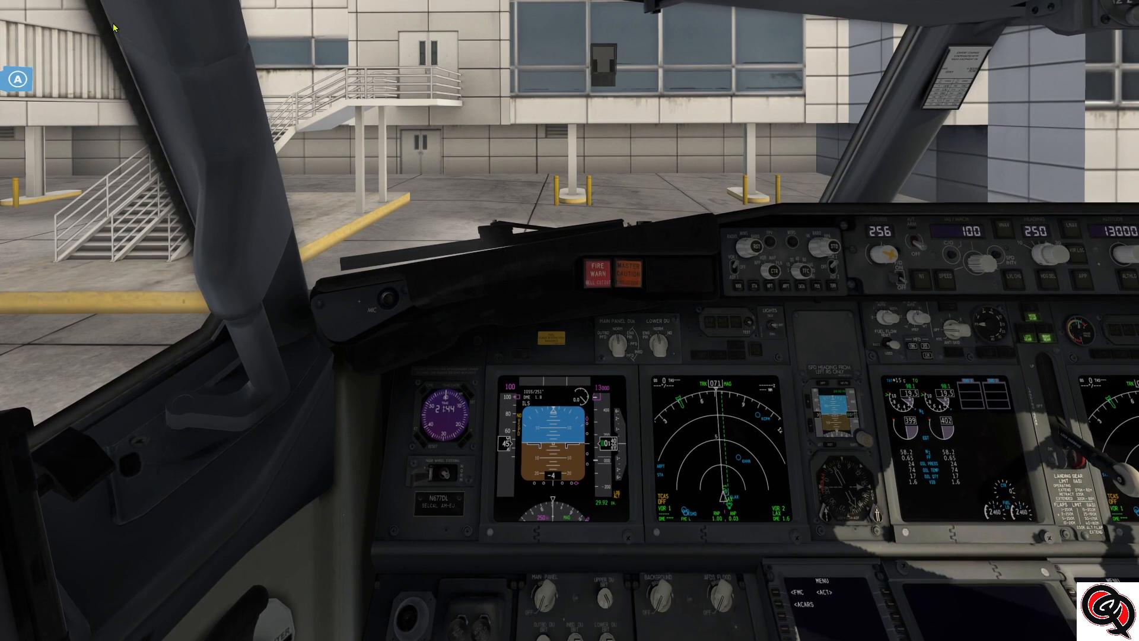
Step: Show the SimVimCockpit v1.0.68a status window from the Plugins menu and move it lower
left_click(165, 8)
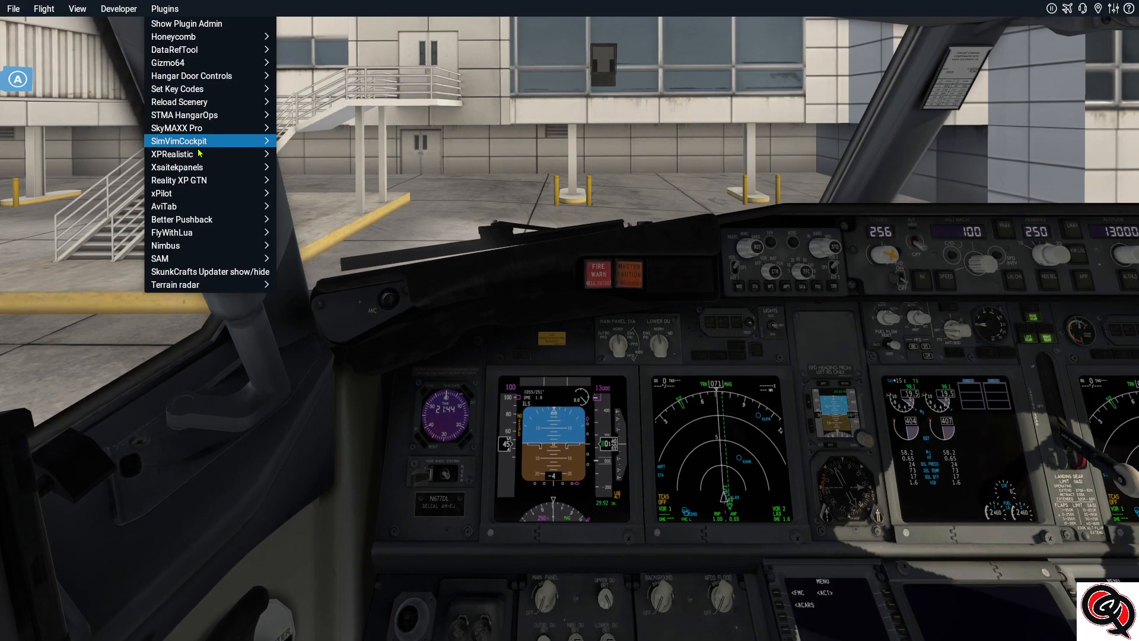
left_click(178, 141)
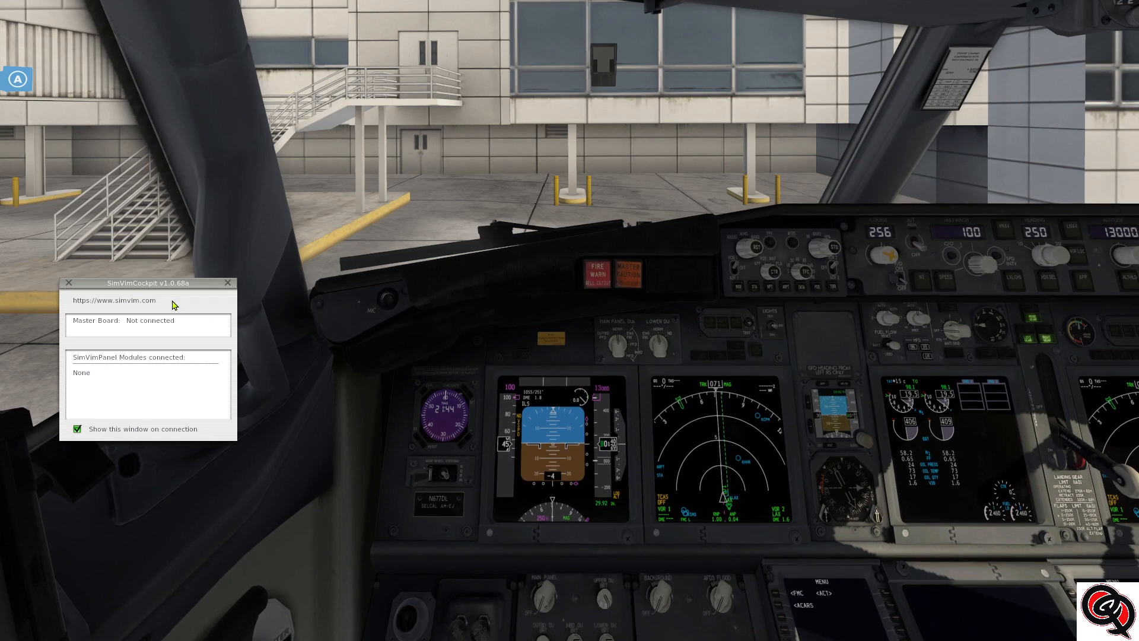
left_click_drag(147, 282, 209, 394)
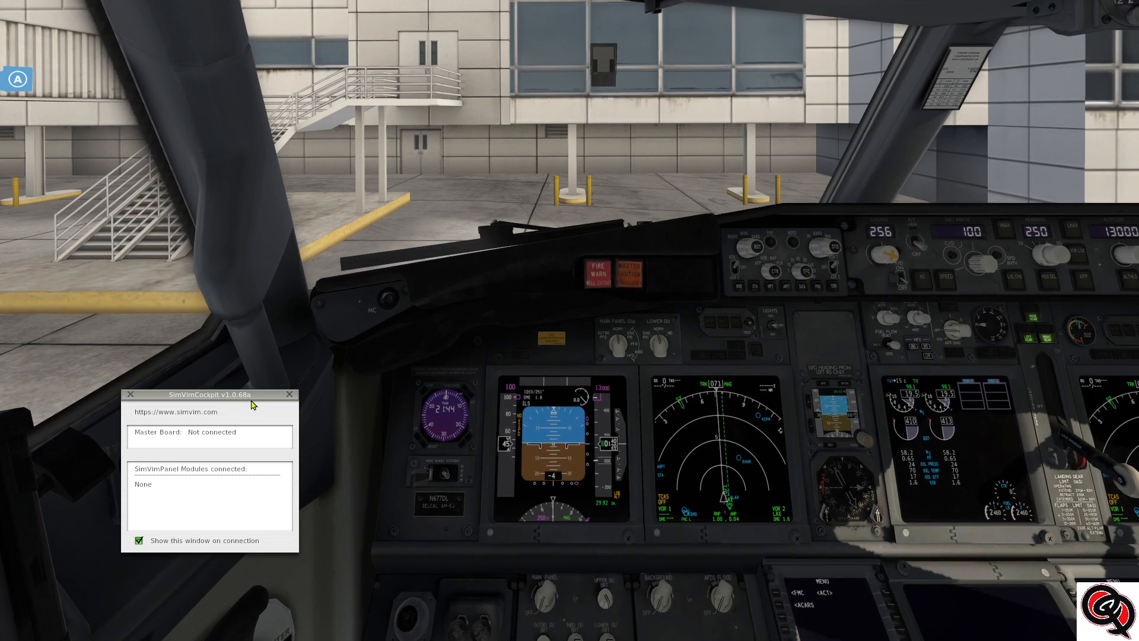
mouse_move(229, 435)
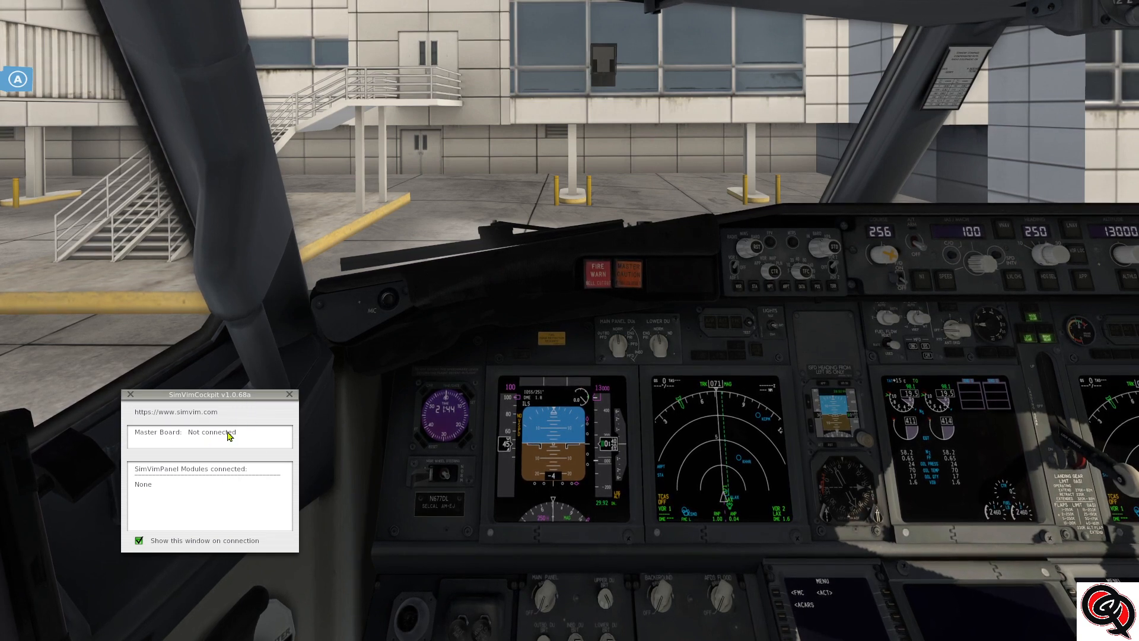
mouse_move(162, 487)
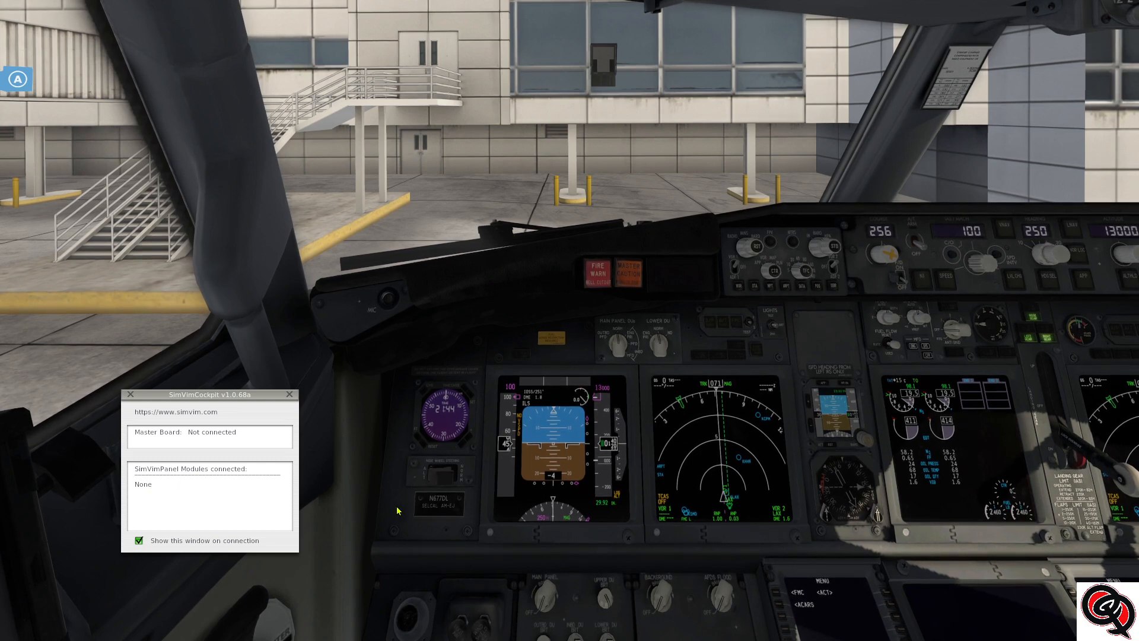
mouse_move(331, 161)
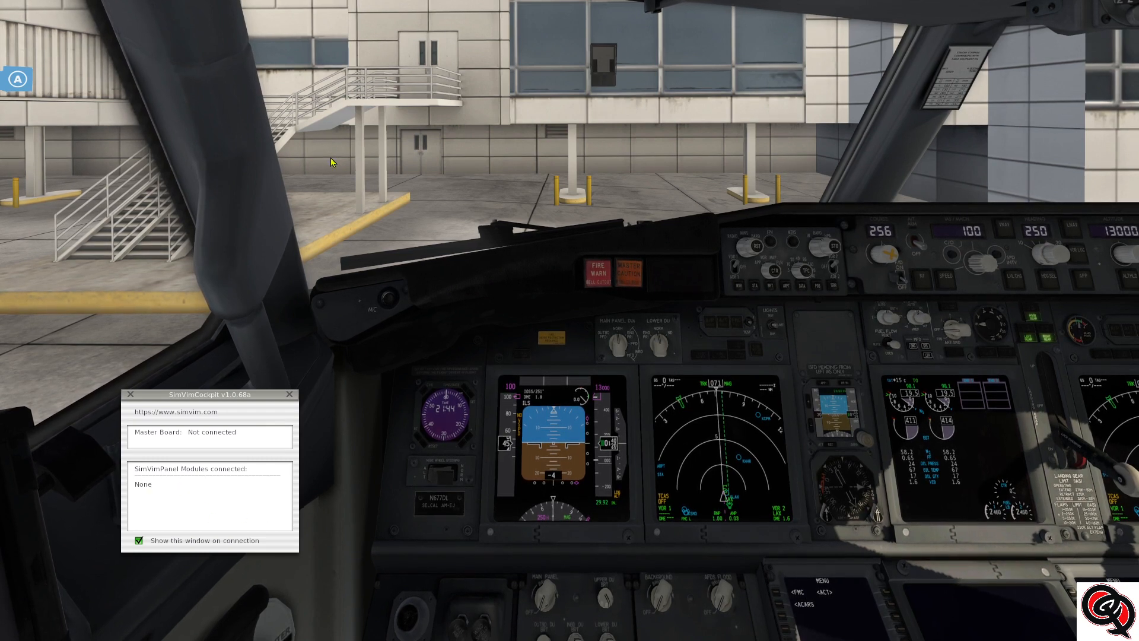
Step: Launch SimVimCockpit Firmware Upload from the Plugins menu, listing board types to flash
left_click(163, 9)
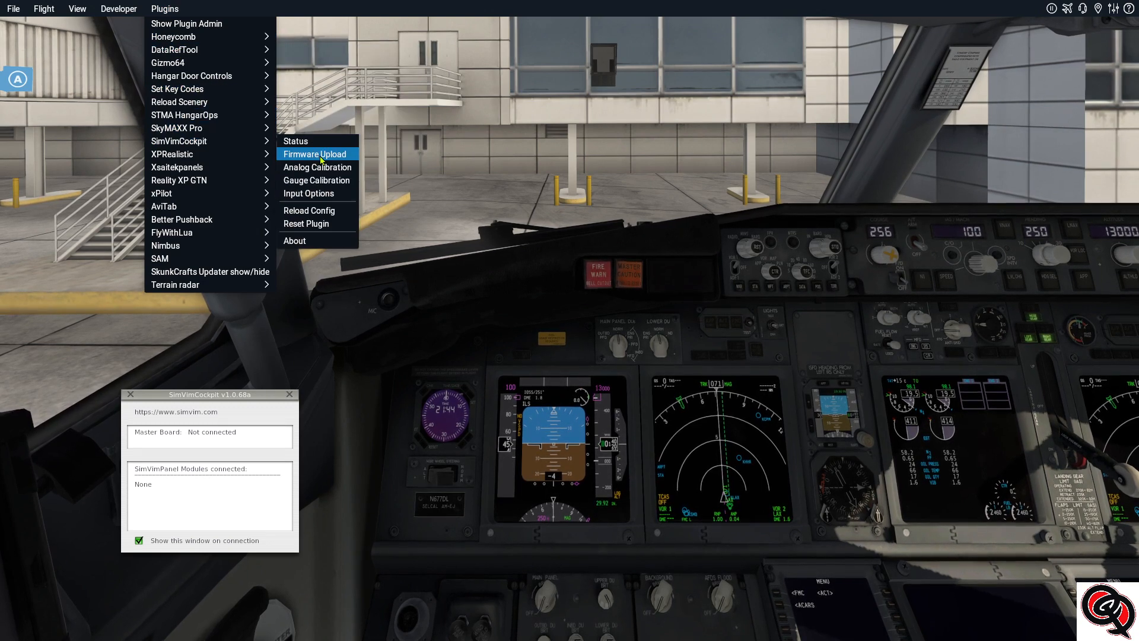
mouse_move(240, 461)
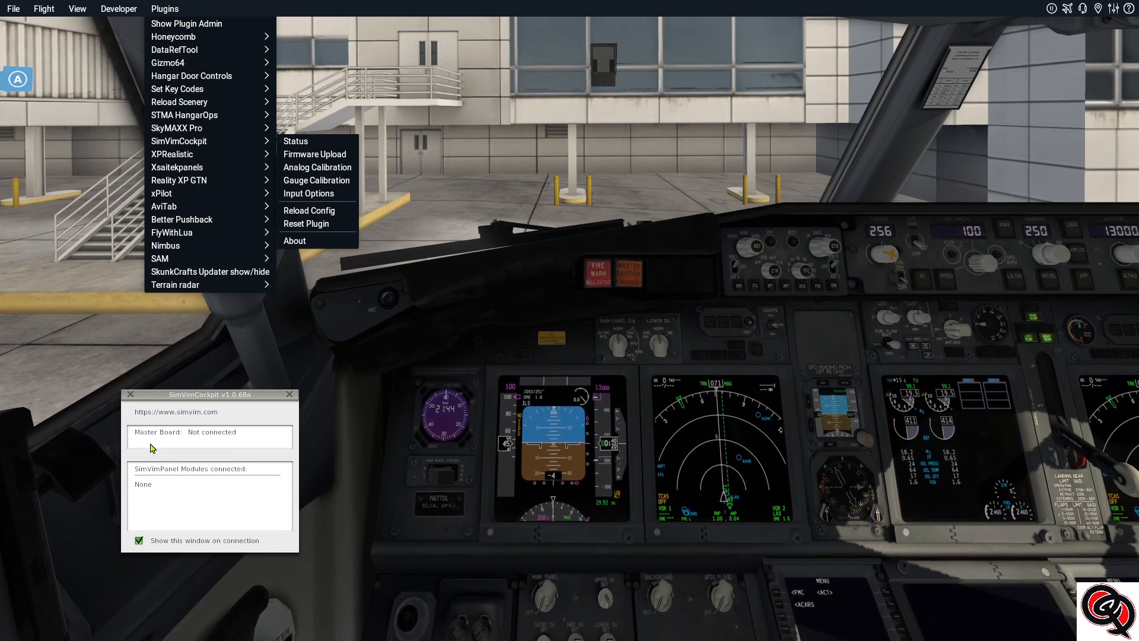
mouse_move(242, 441)
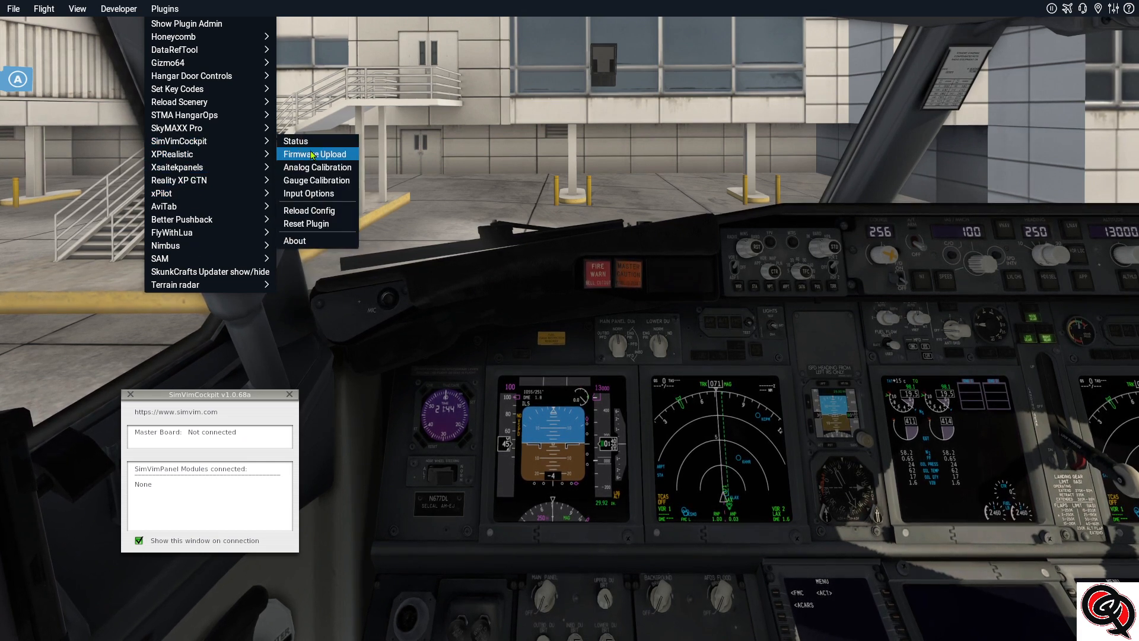
left_click(316, 153)
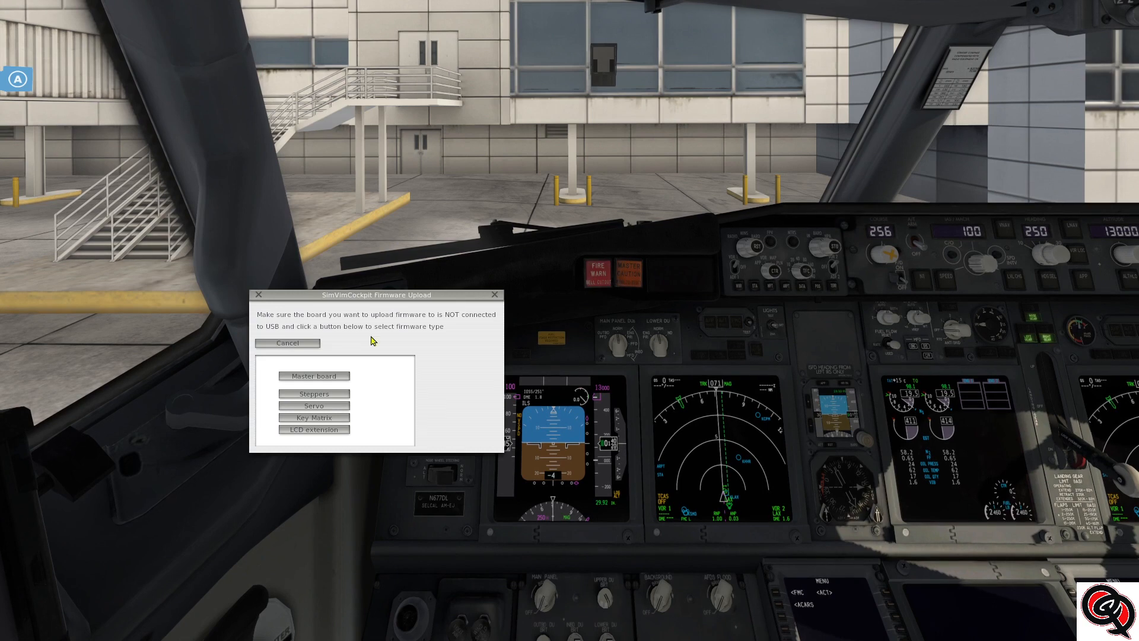
mouse_move(351, 325)
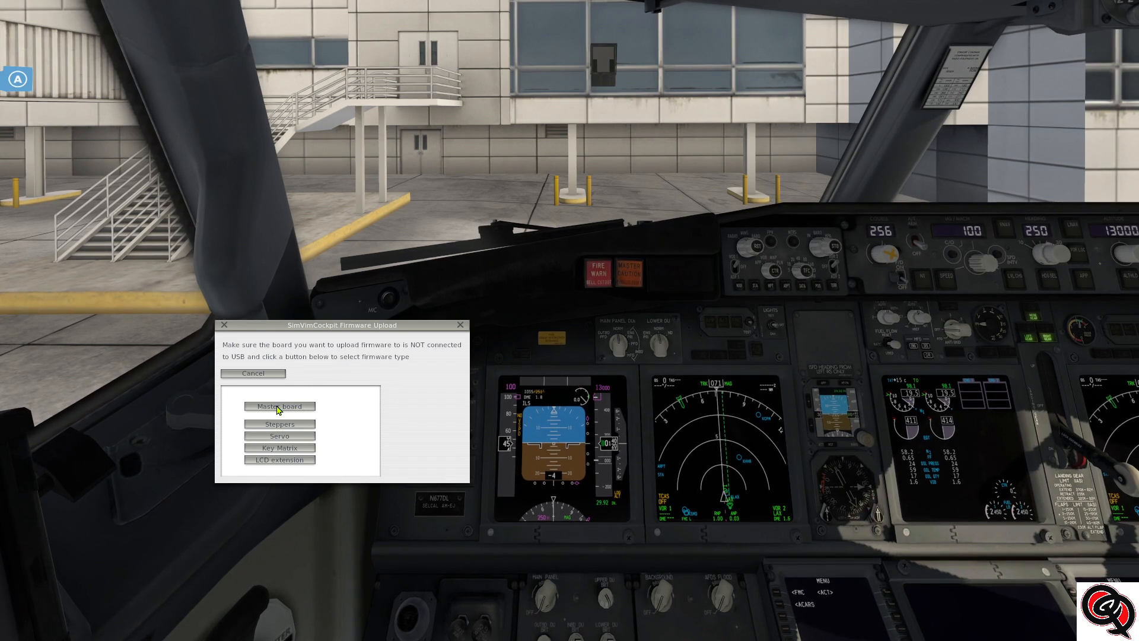
Step: Choose Master board firmware, detect the Mega 2560 on COM4, and upload it
left_click(280, 406)
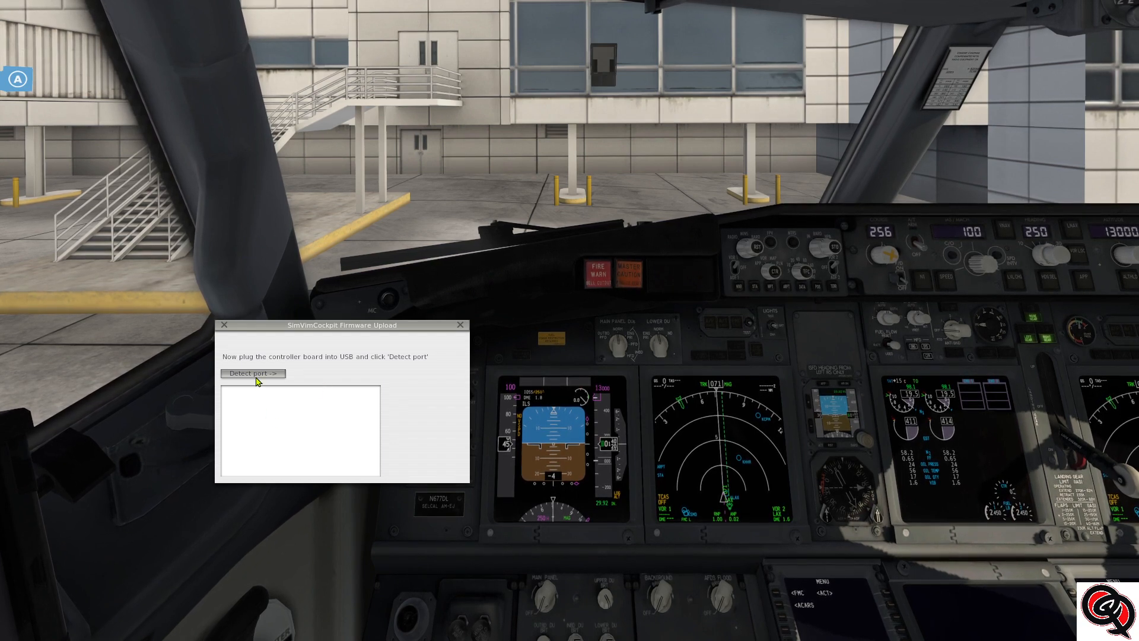
left_click(252, 373)
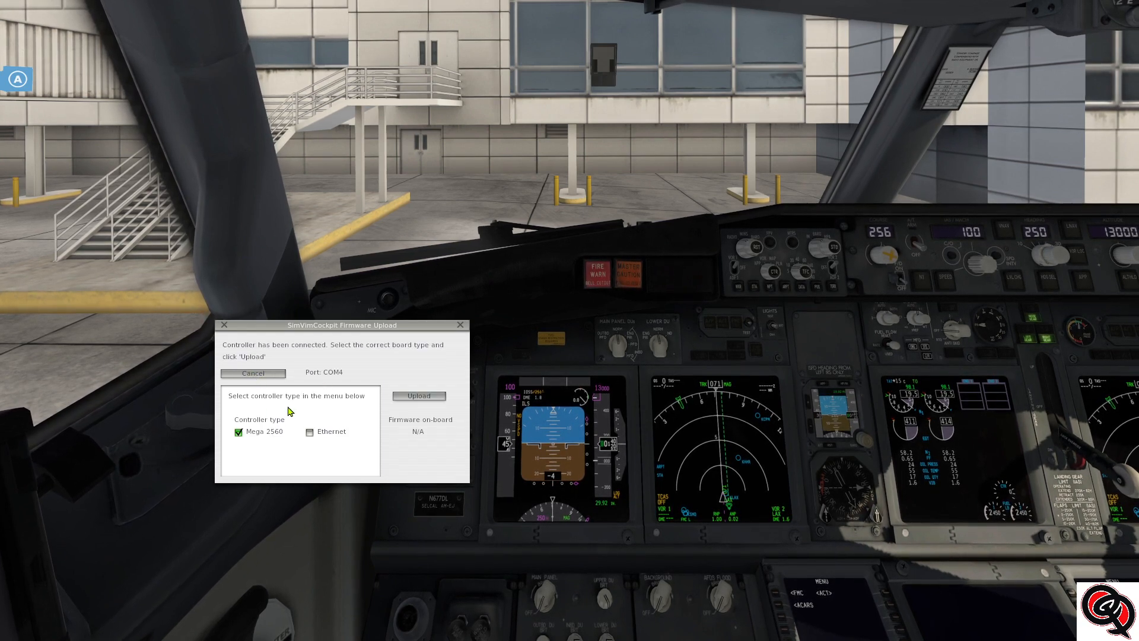
mouse_move(332, 372)
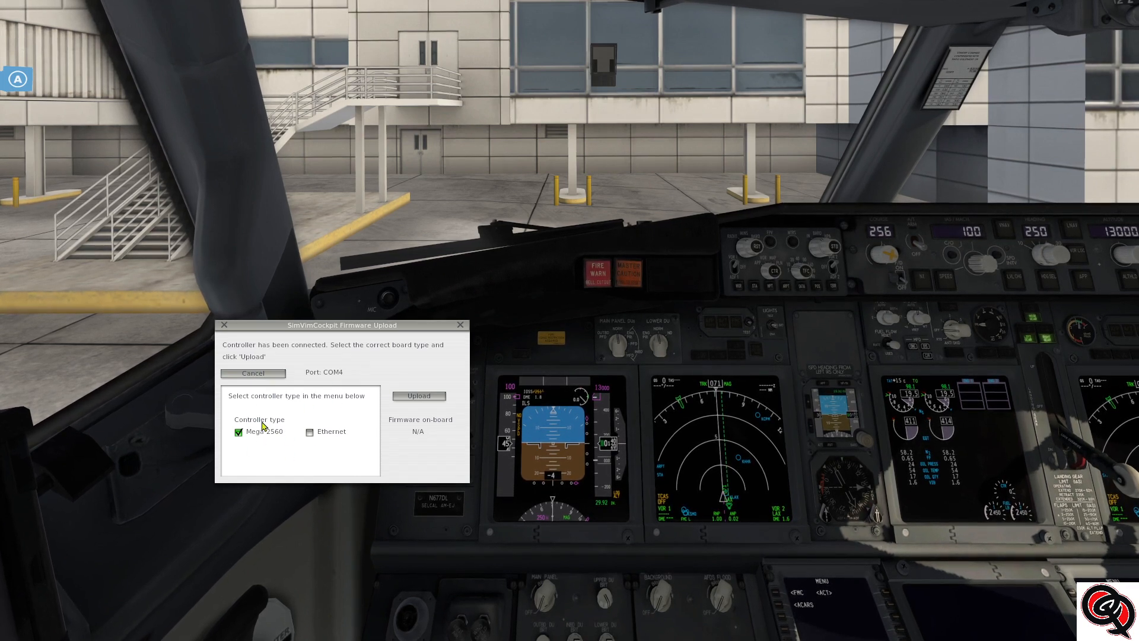
mouse_move(305, 443)
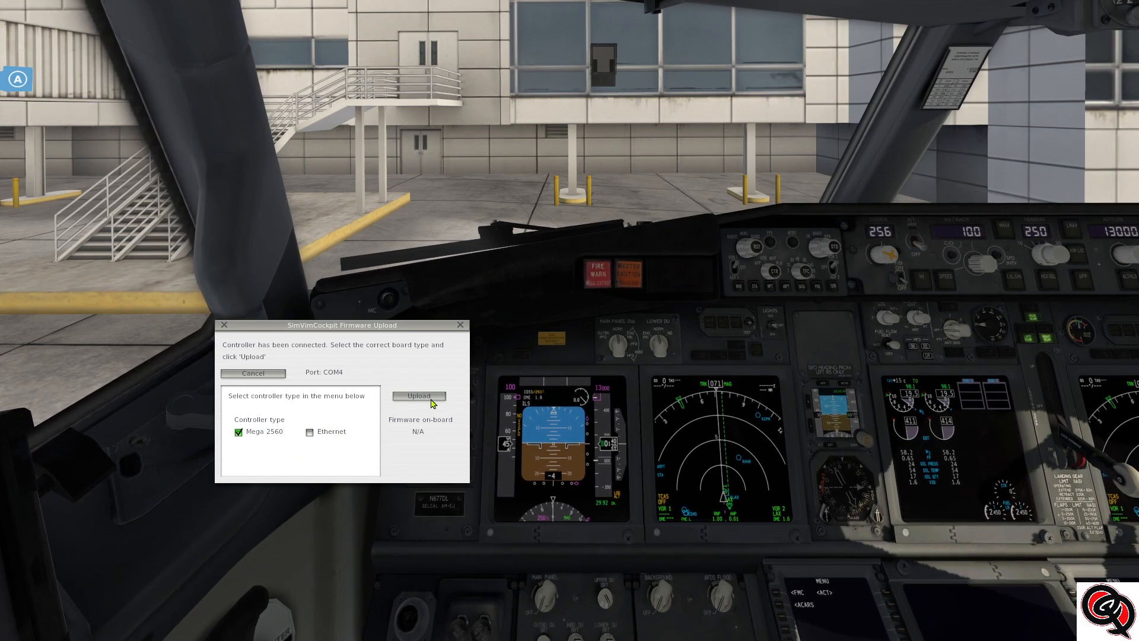
left_click(418, 396)
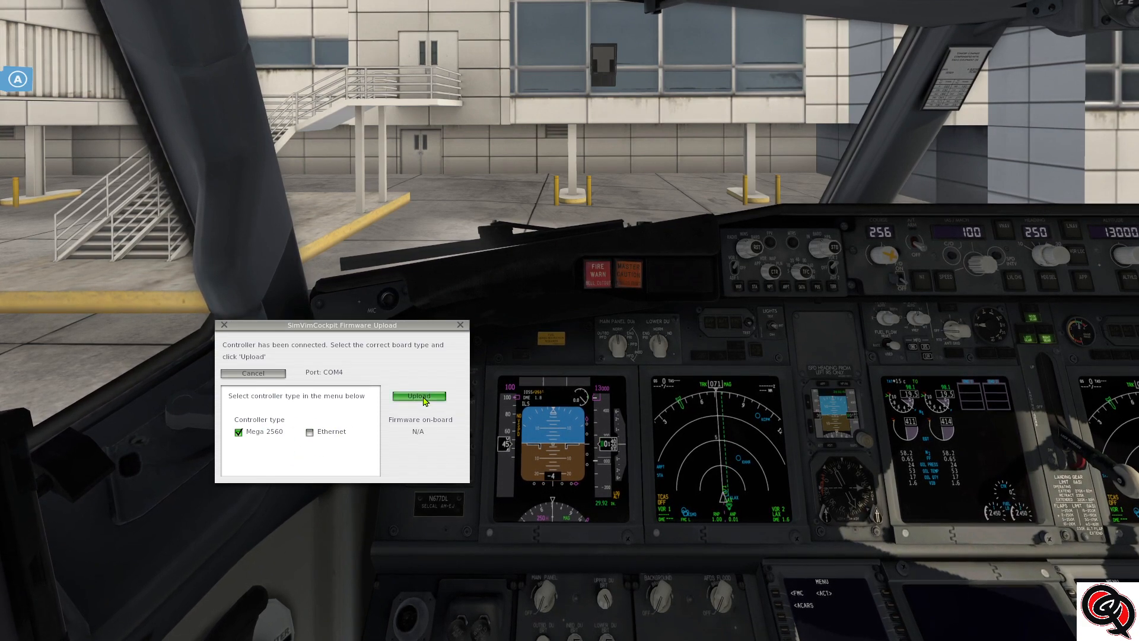
left_click(418, 396)
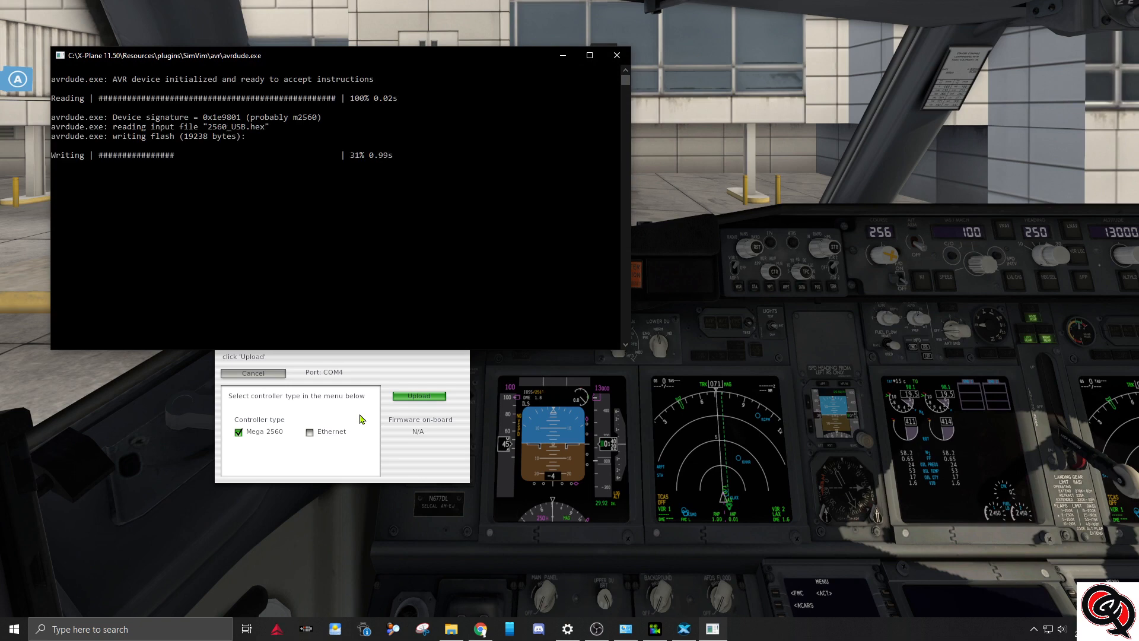